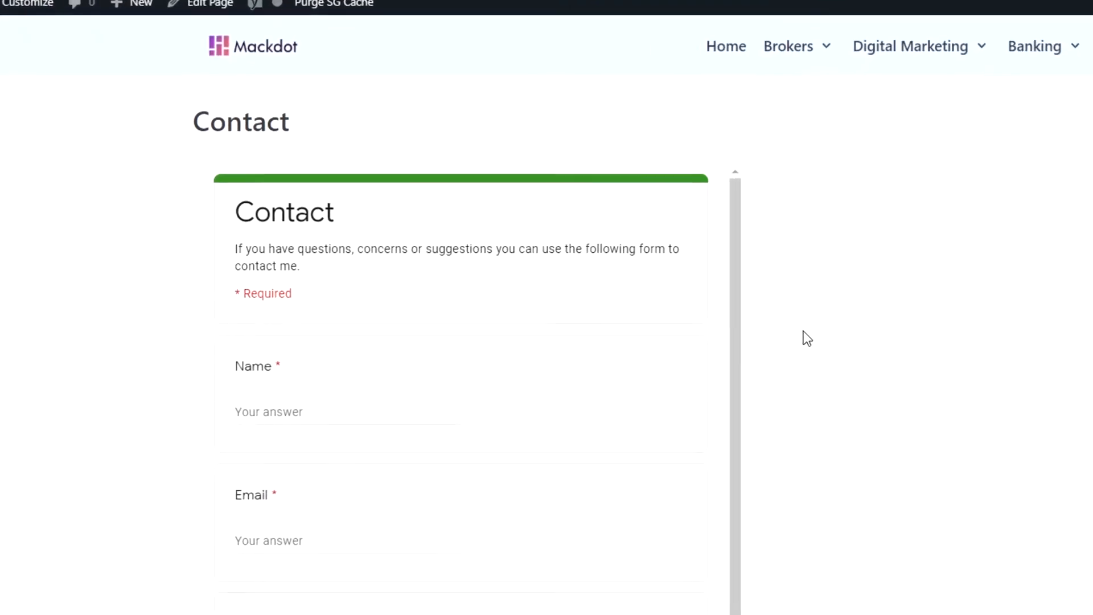
# Step: Enter the personal Google Forms home from the landing page
pyautogui.scroll(-3)
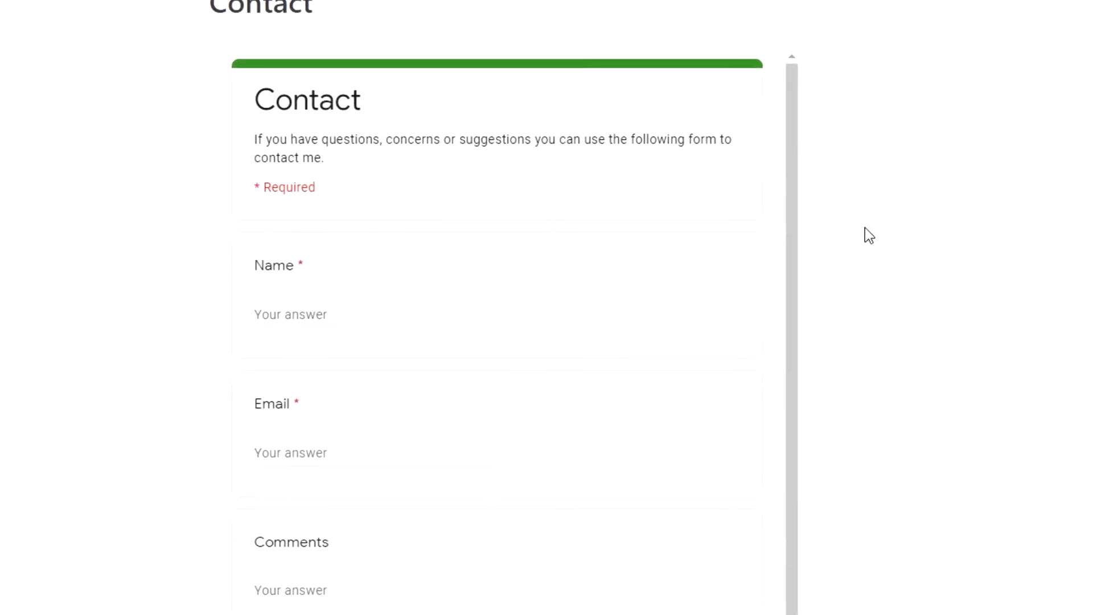
pyautogui.scroll(-3)
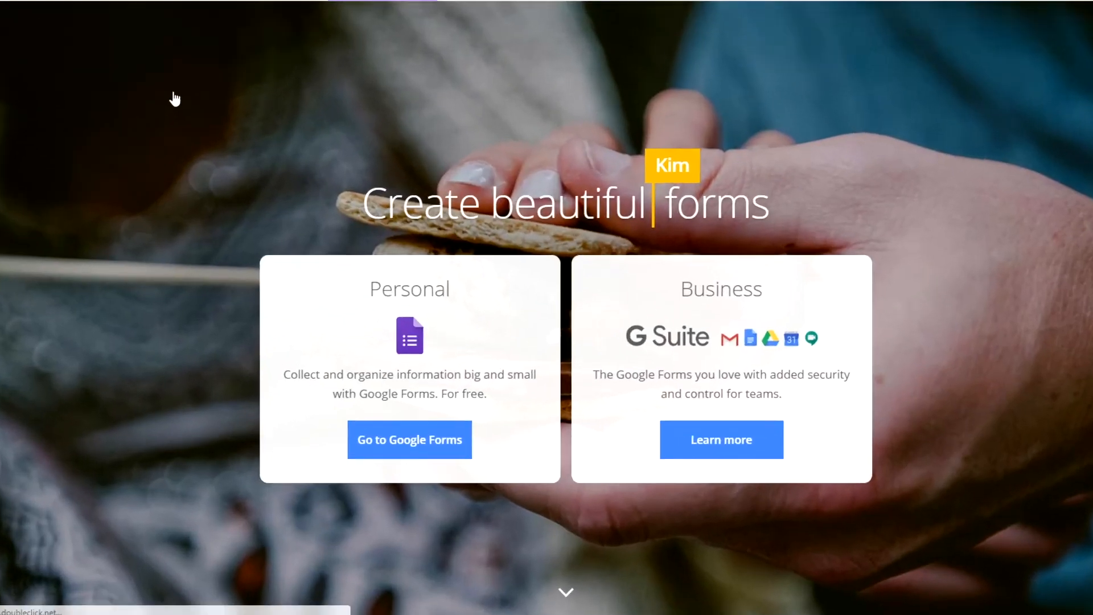
pyautogui.click(409, 441)
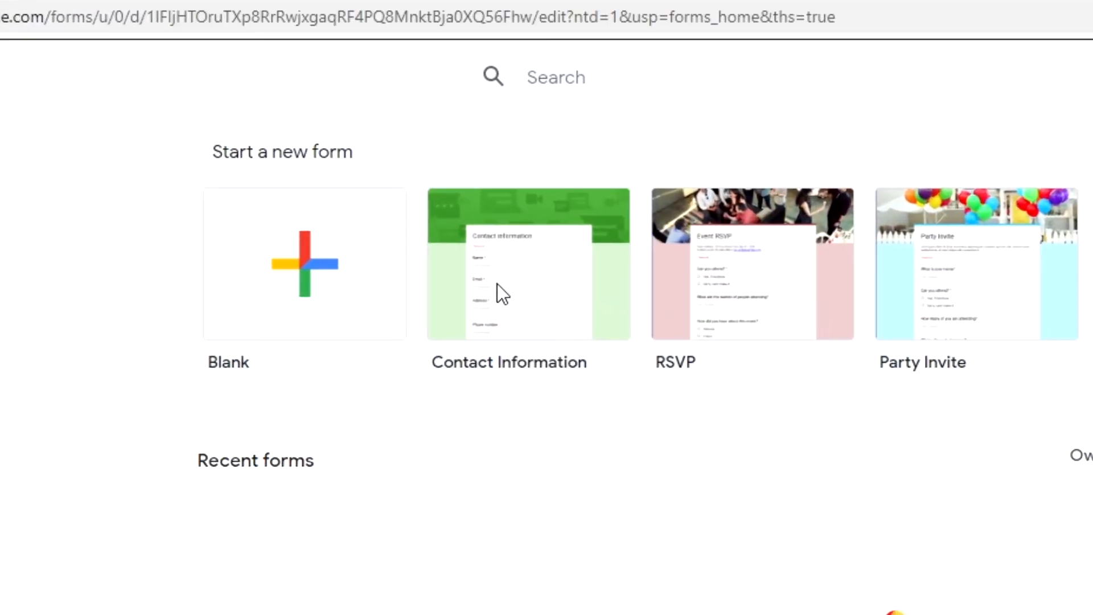
# Step: Create a form from the Contact Information template and dismiss the reuse-questions tip
pyautogui.click(528, 264)
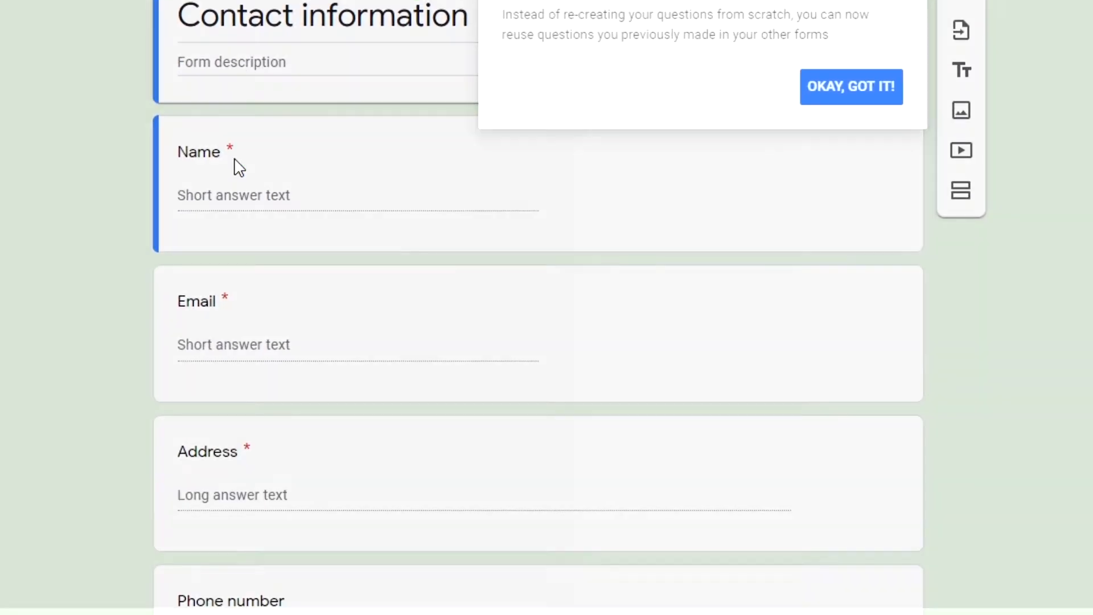
pyautogui.click(850, 87)
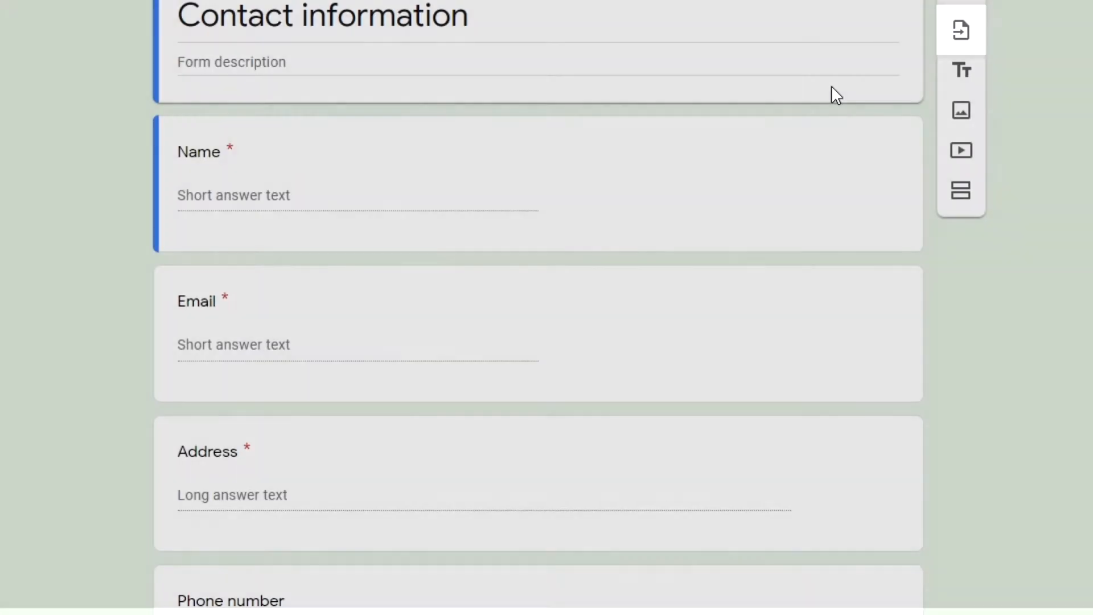
pyautogui.scroll(-3)
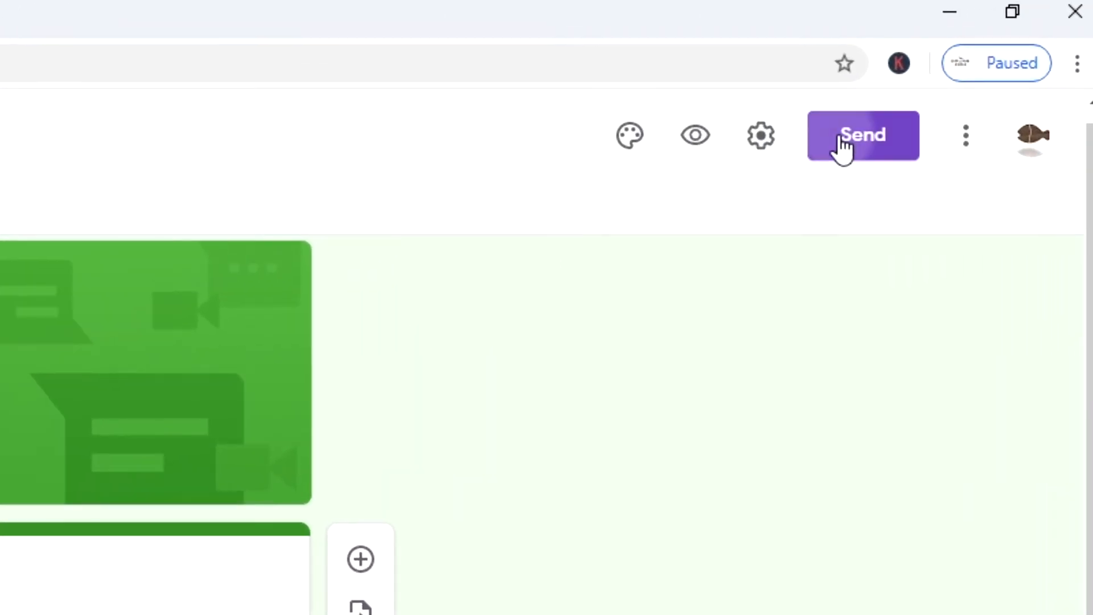
# Step: Copy the form's <> embed HTML code from the Send form dialog
pyautogui.click(862, 134)
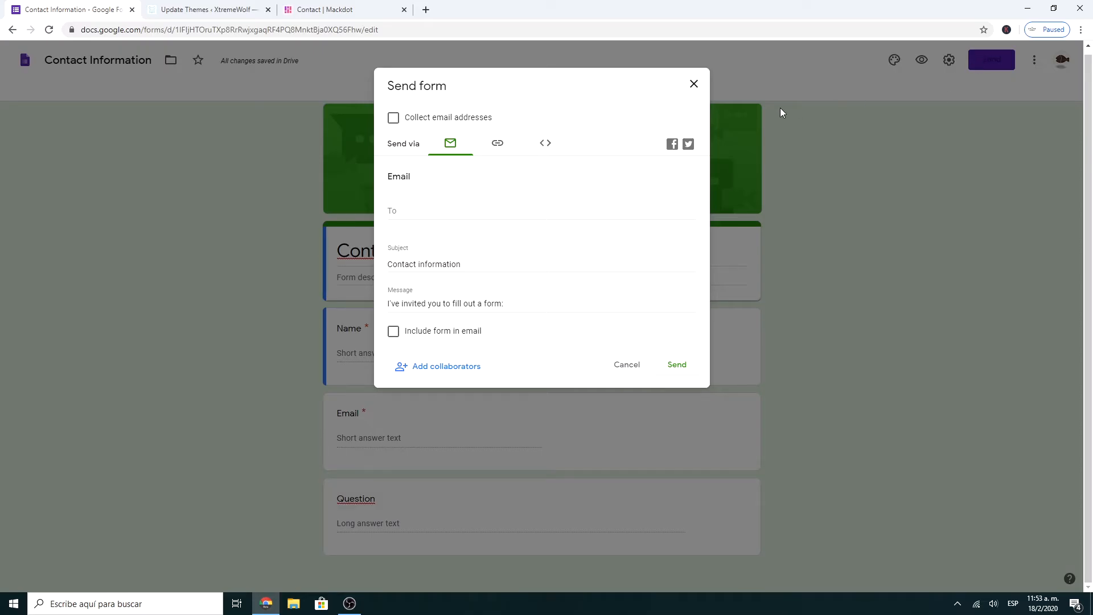
pyautogui.click(546, 143)
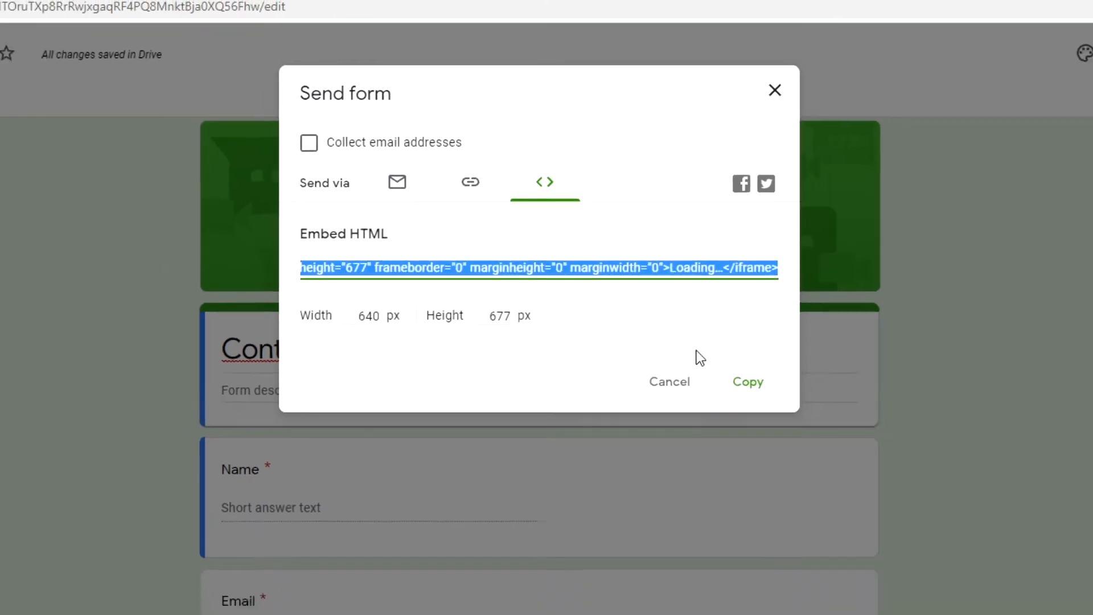
pyautogui.click(202, 9)
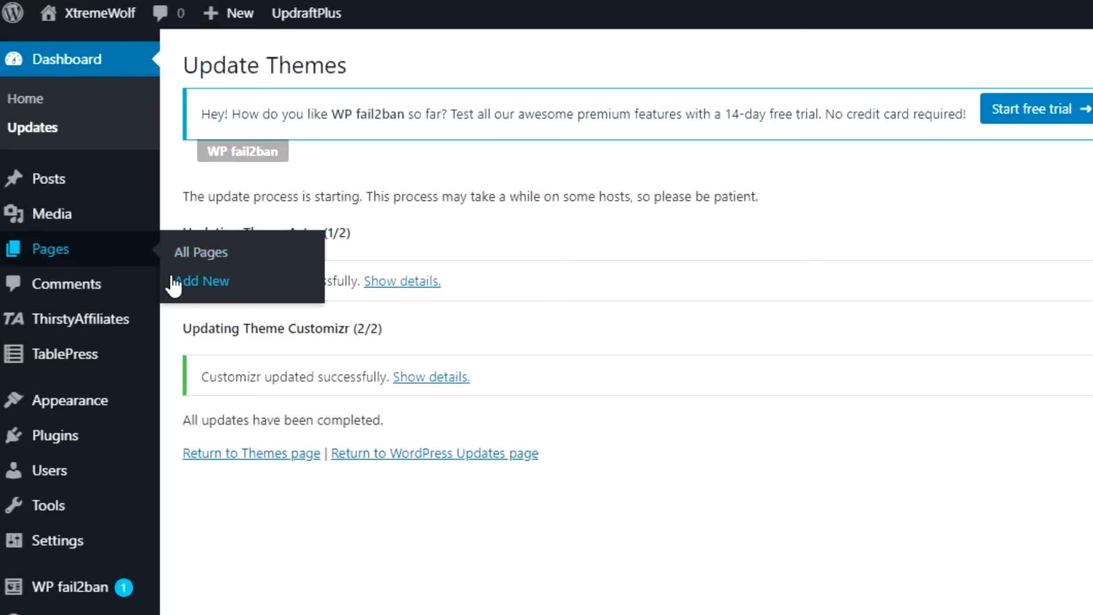
# Step: Add a new page titled Contact with a Custom HTML block for the embed code
pyautogui.click(201, 281)
pyautogui.write('Contact')
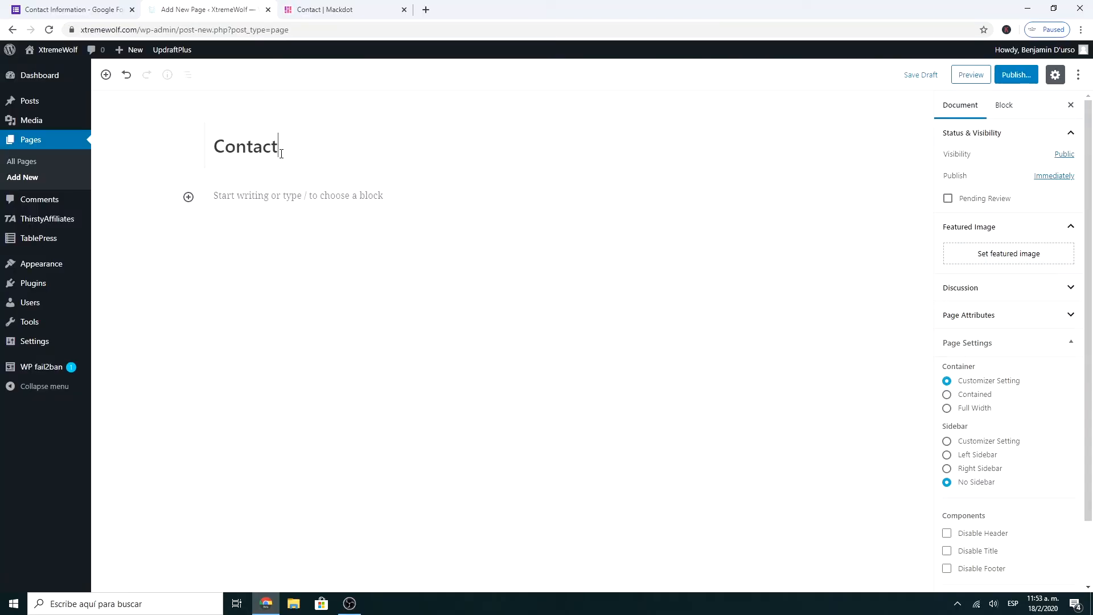
pyautogui.click(298, 196)
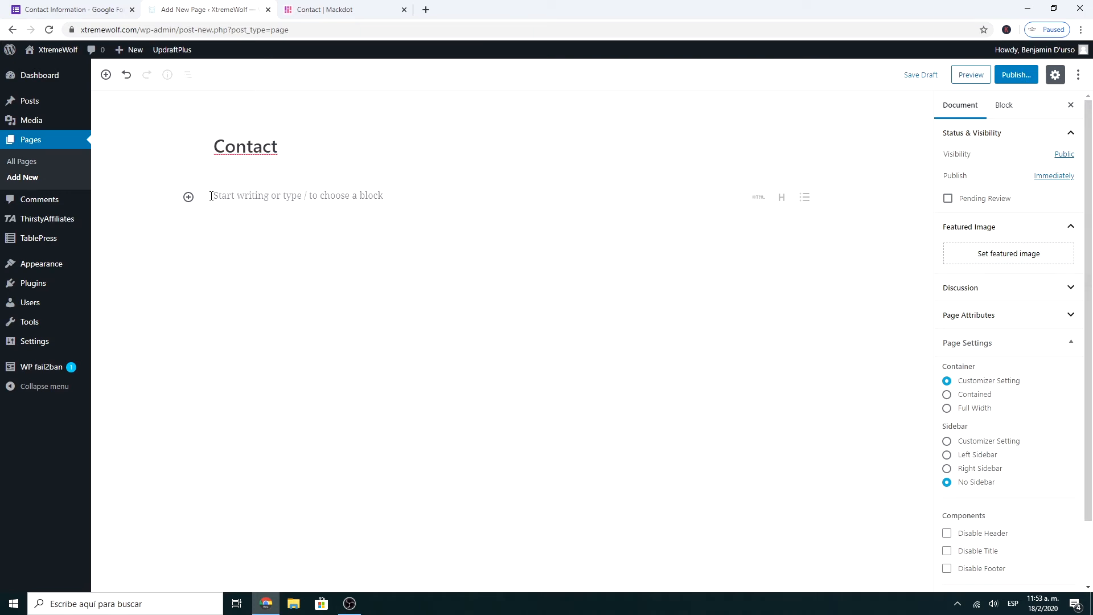
pyautogui.click(189, 196)
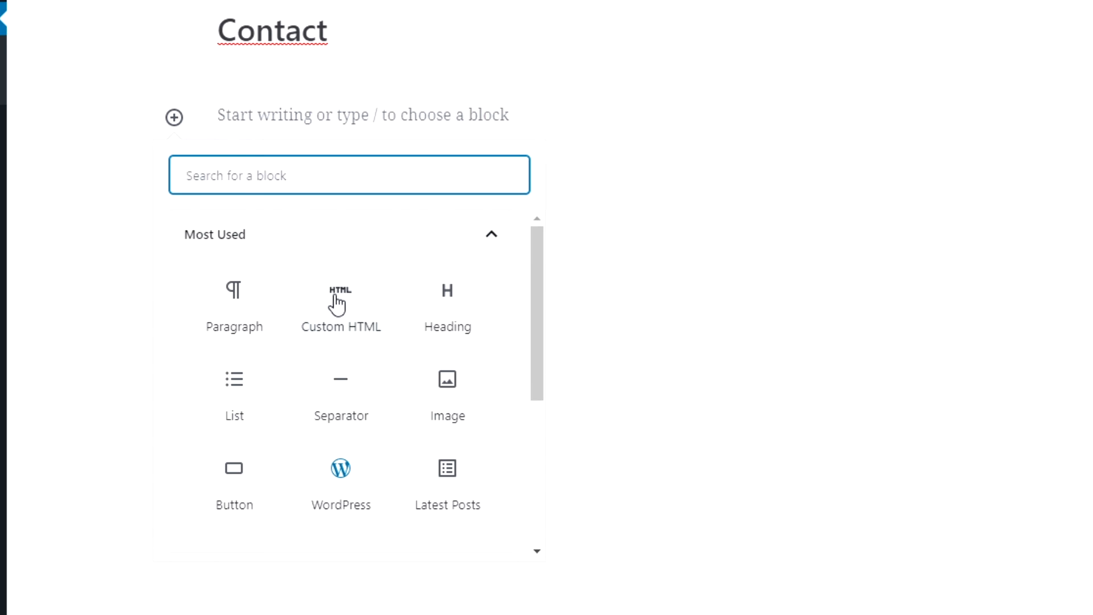
pyautogui.write('htm')
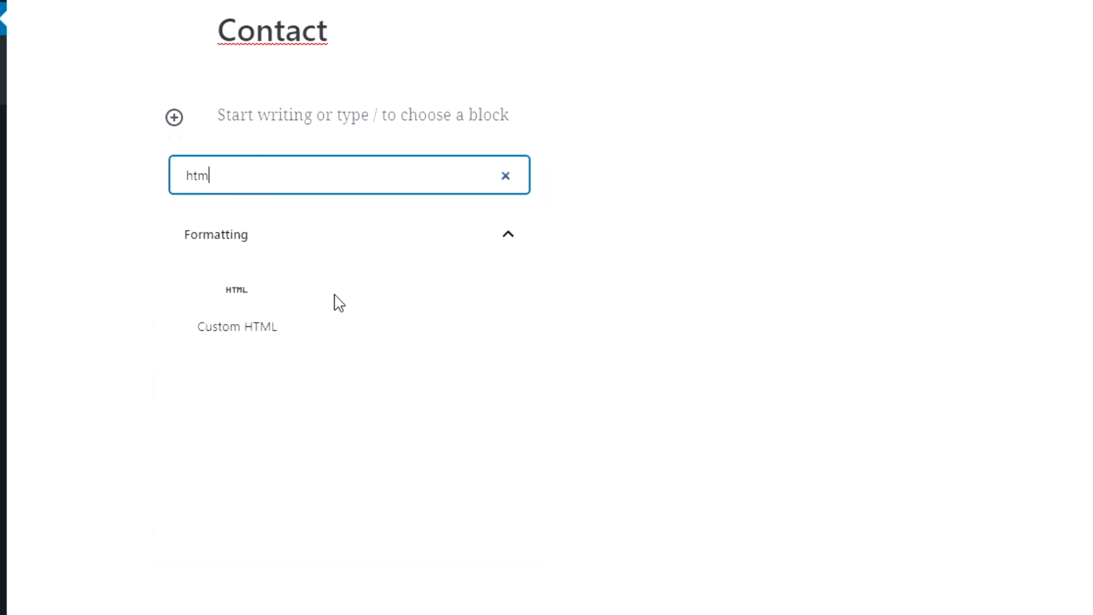
pyautogui.click(236, 307)
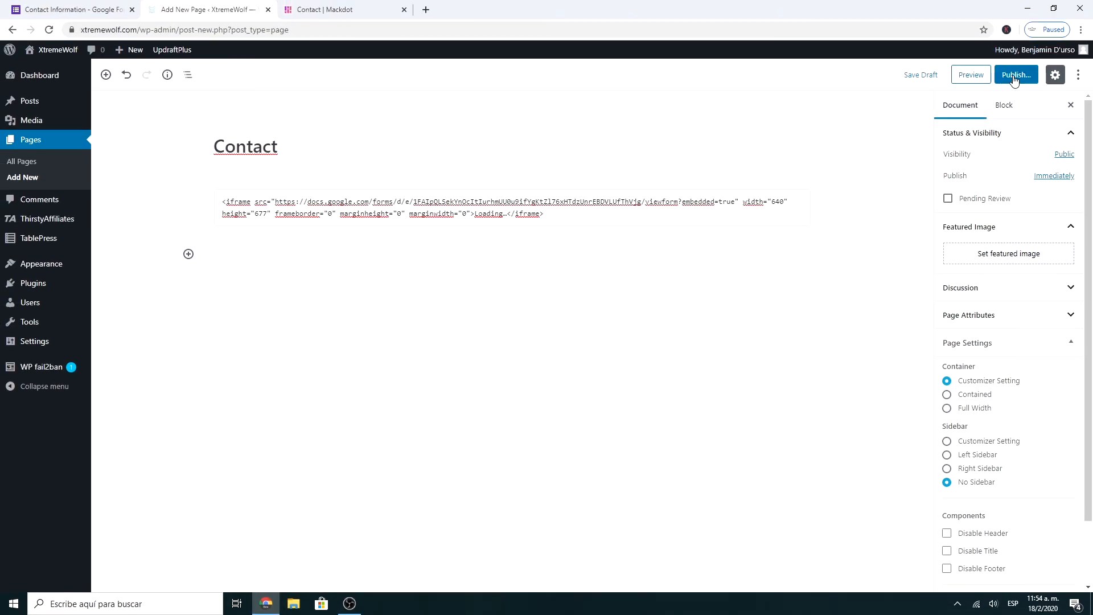
# Step: Publish and view the live Contact page, then check the form's Responses tab
pyautogui.click(1016, 75)
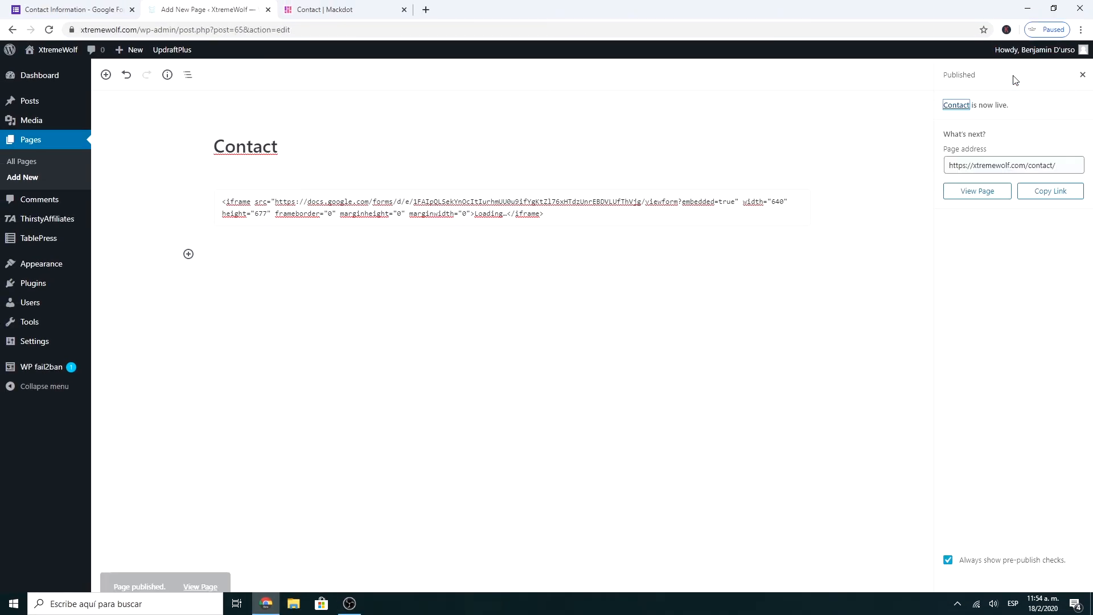
pyautogui.click(978, 191)
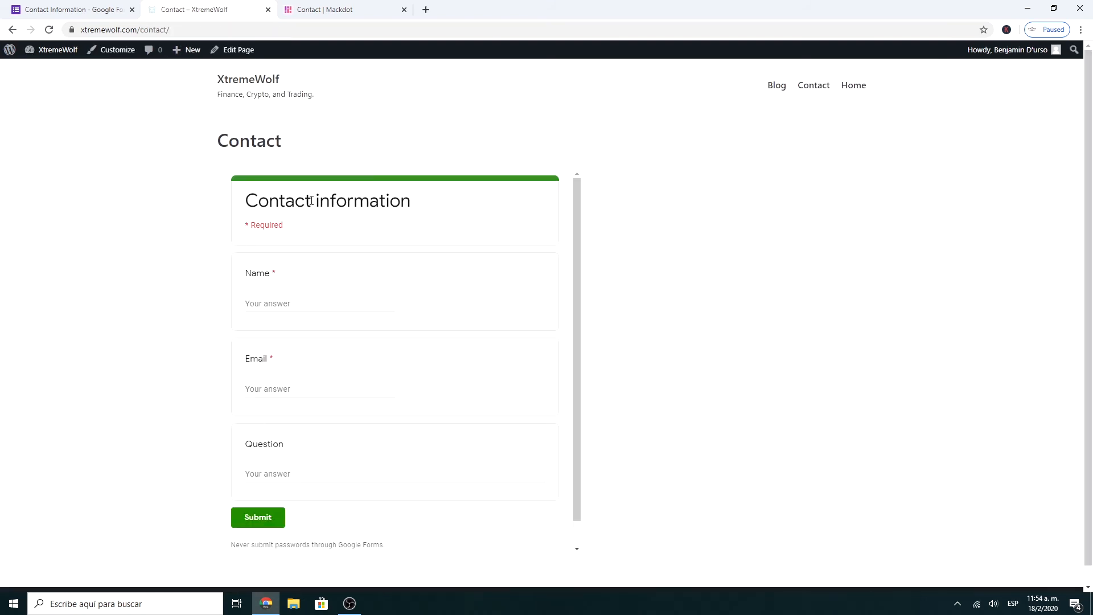
pyautogui.scroll(-3)
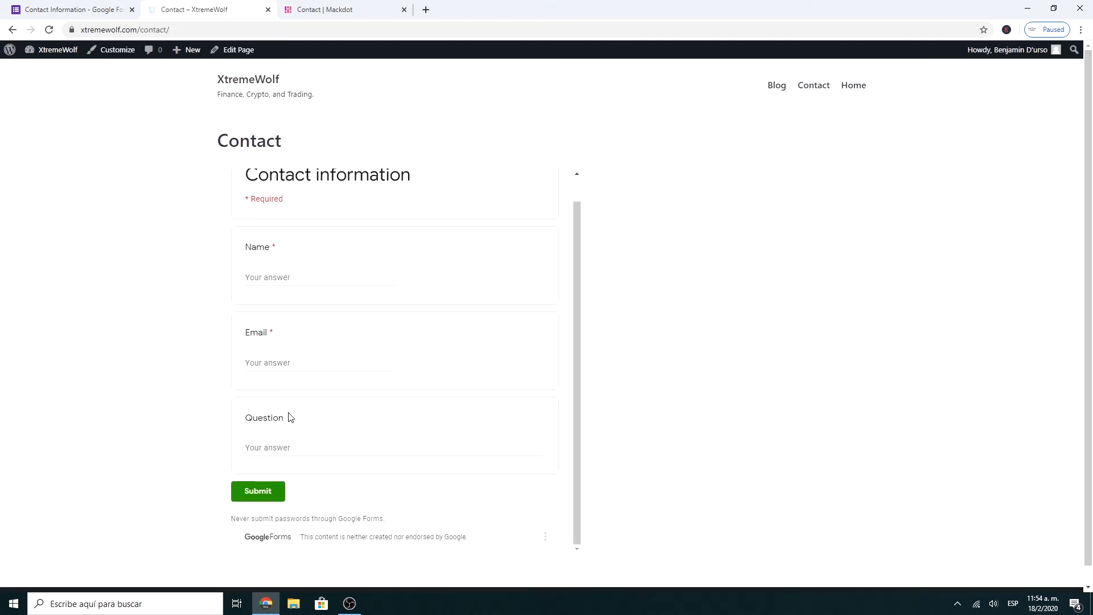
pyautogui.scroll(3)
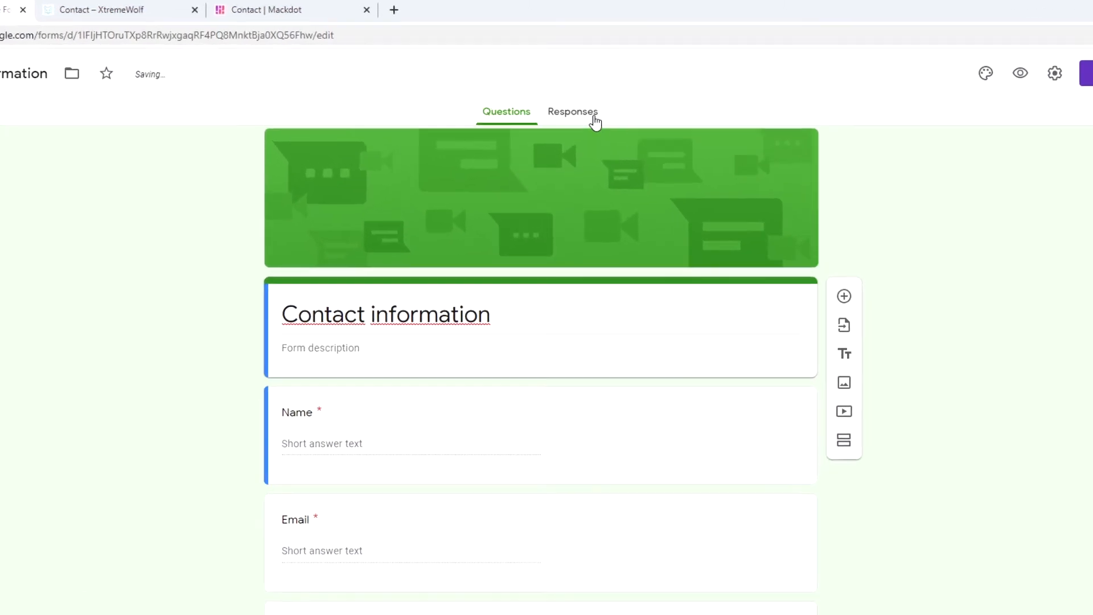
pyautogui.click(572, 112)
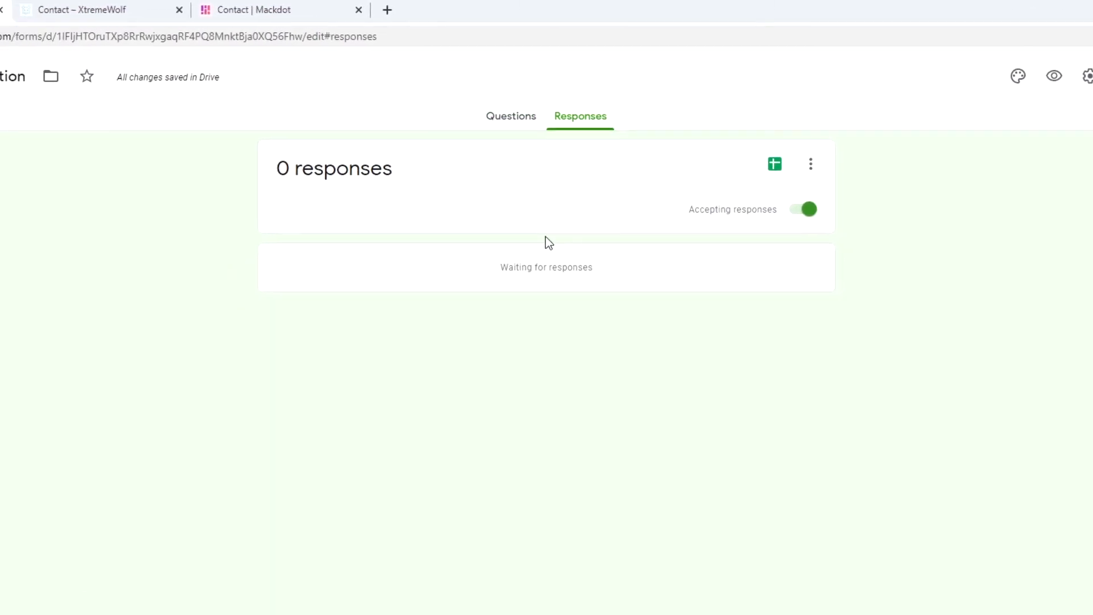